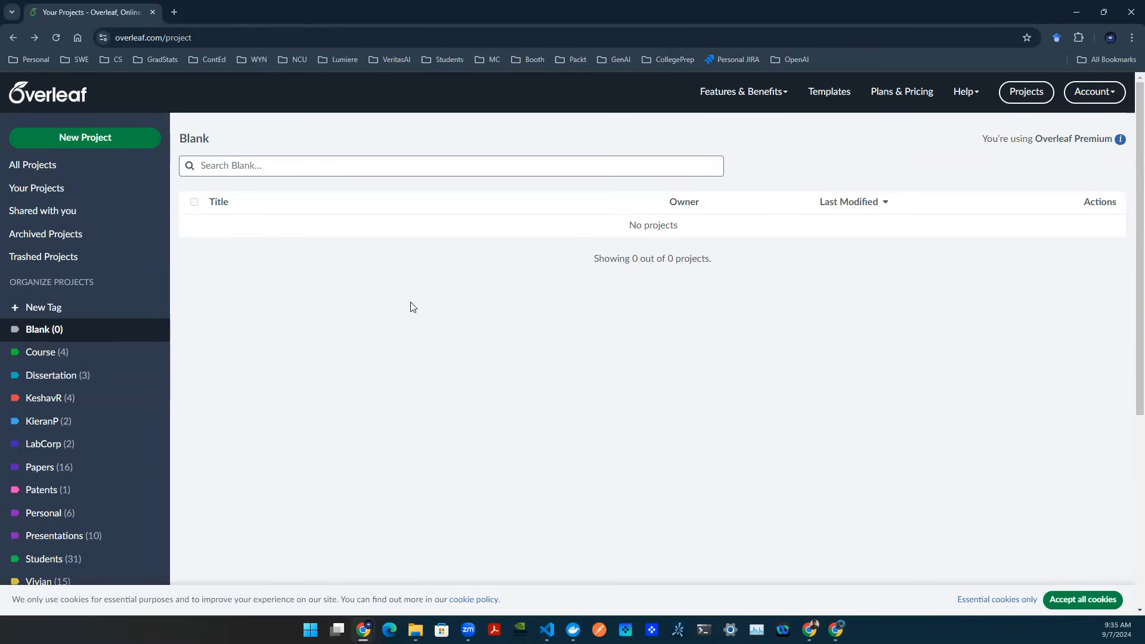
mouse_move(420, 316)
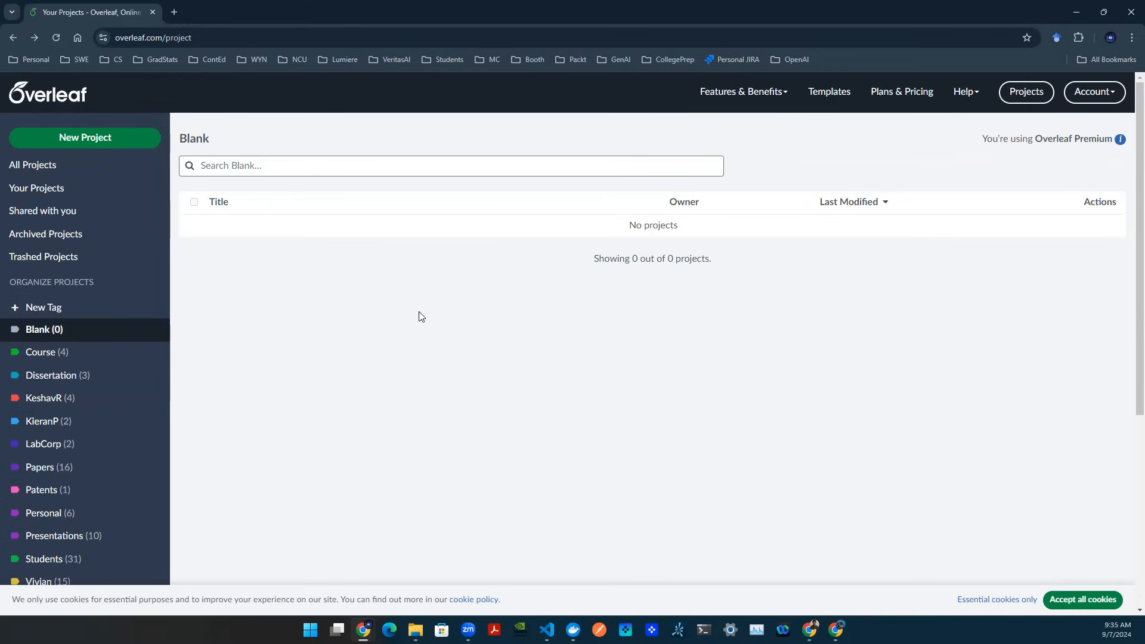
mouse_move(200, 295)
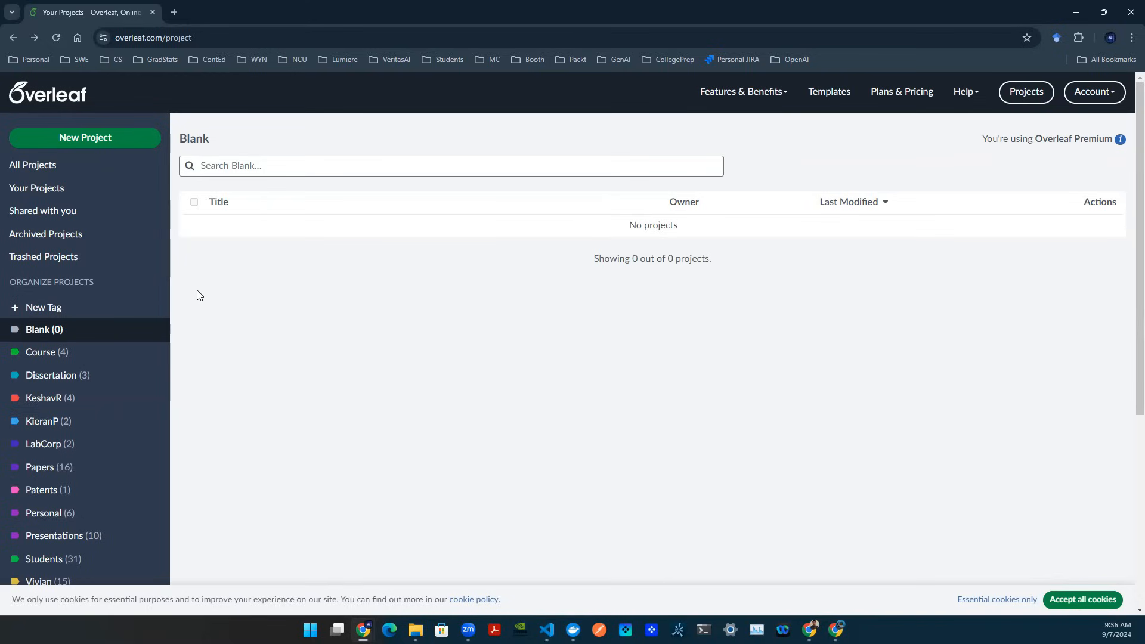
mouse_move(59, 184)
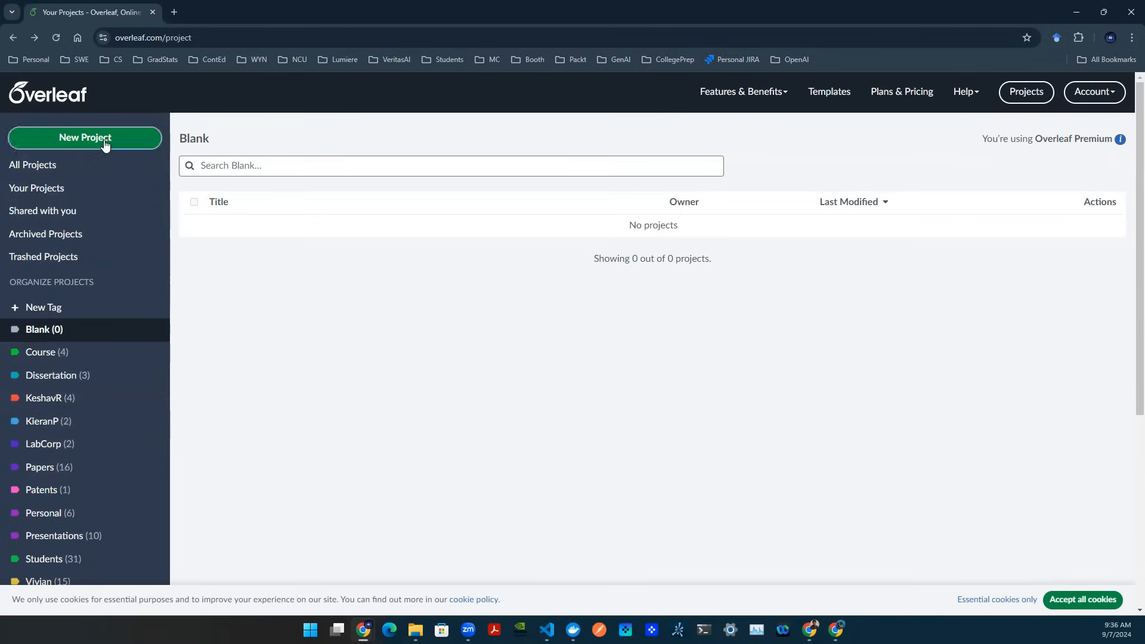
Start a new project from templates and open the Arxiv & PRIME AI Style Template.
click(84, 138)
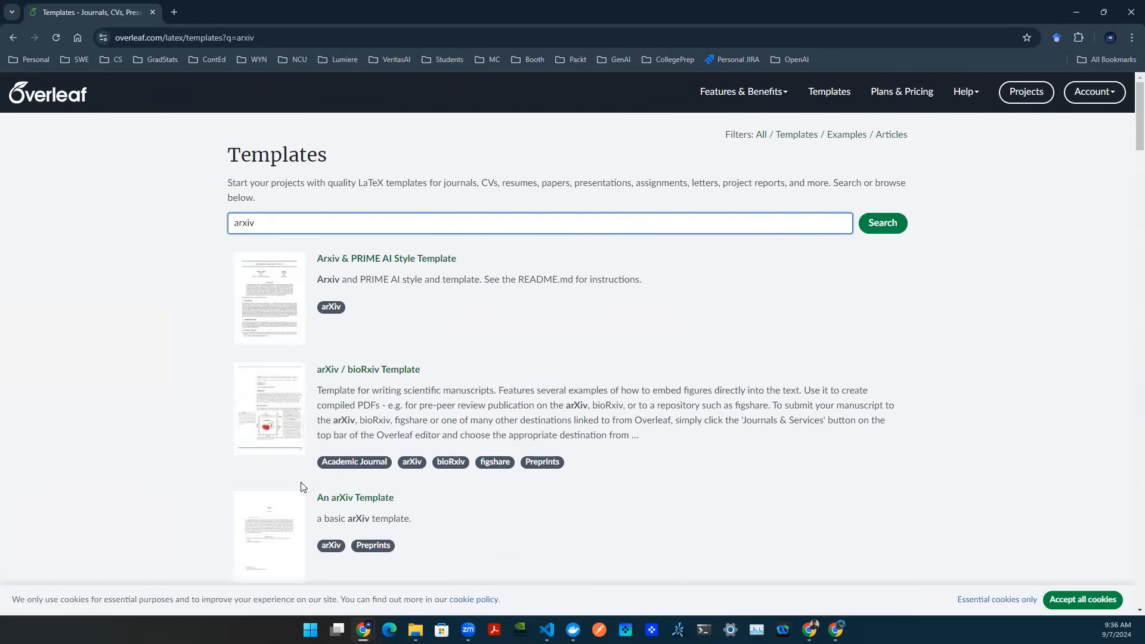
mouse_move(346, 345)
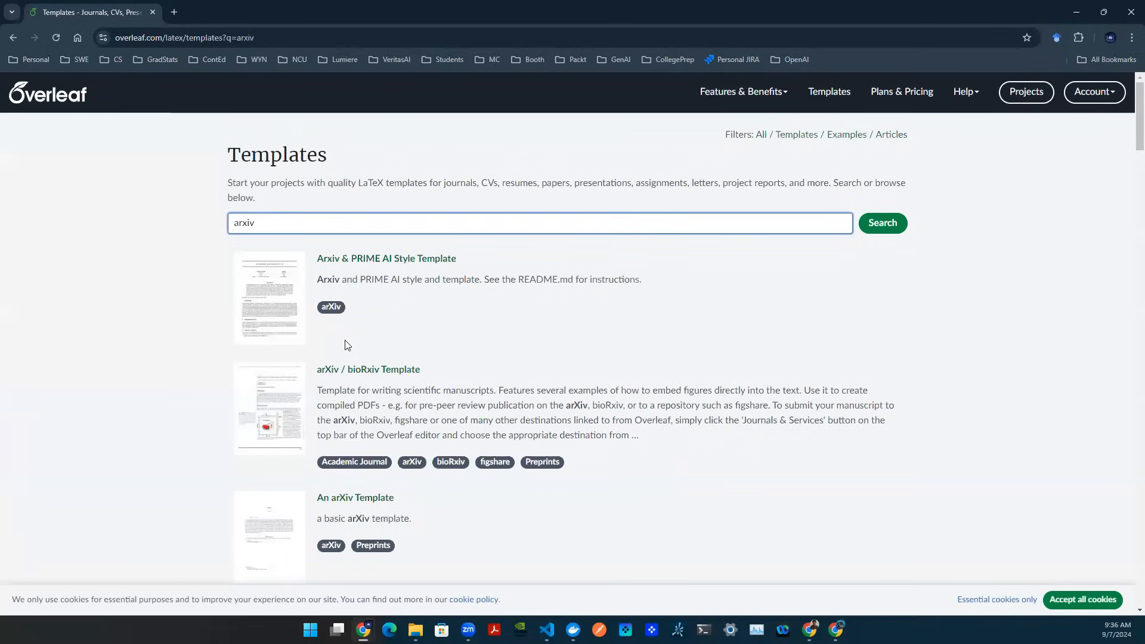
click(386, 258)
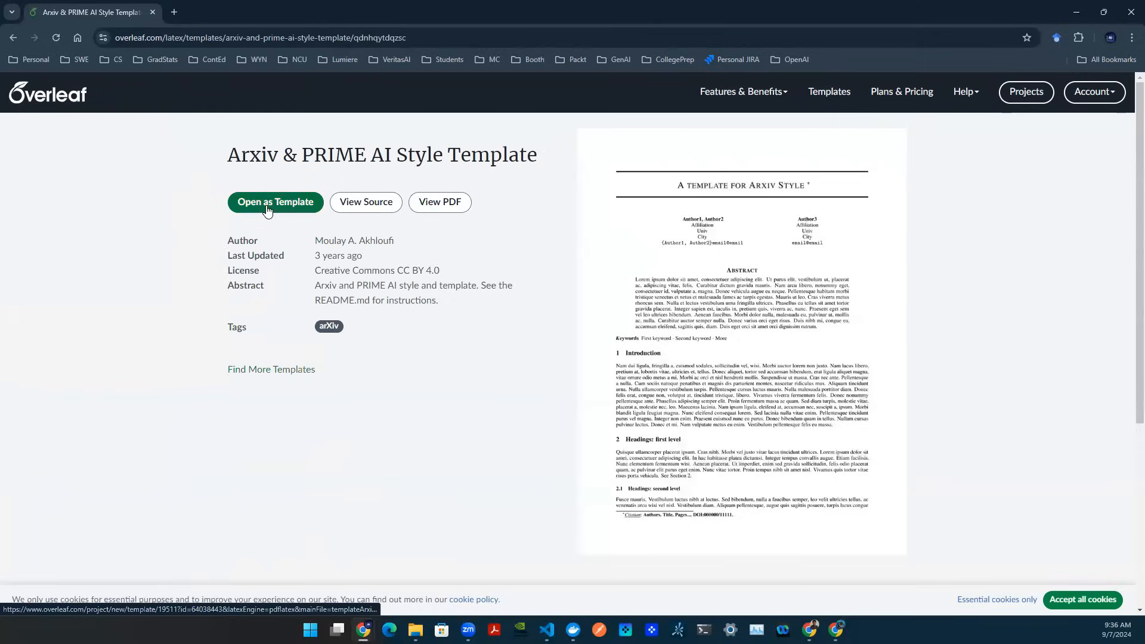
Open the Arxiv & PRIME AI Style Template as a new project.
click(276, 202)
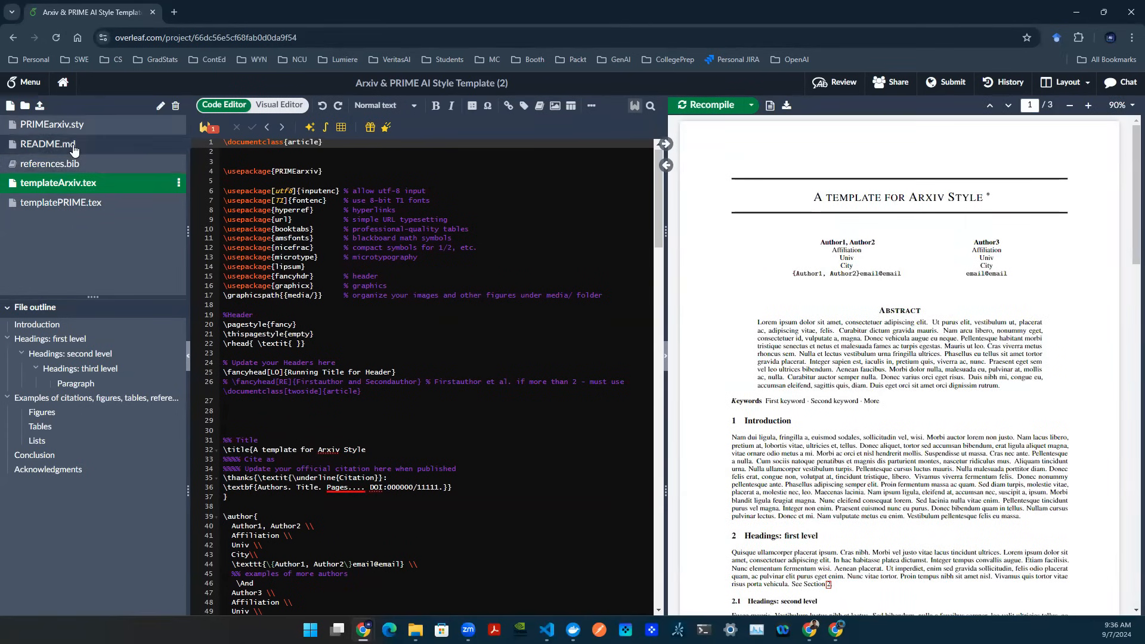
mouse_move(39, 106)
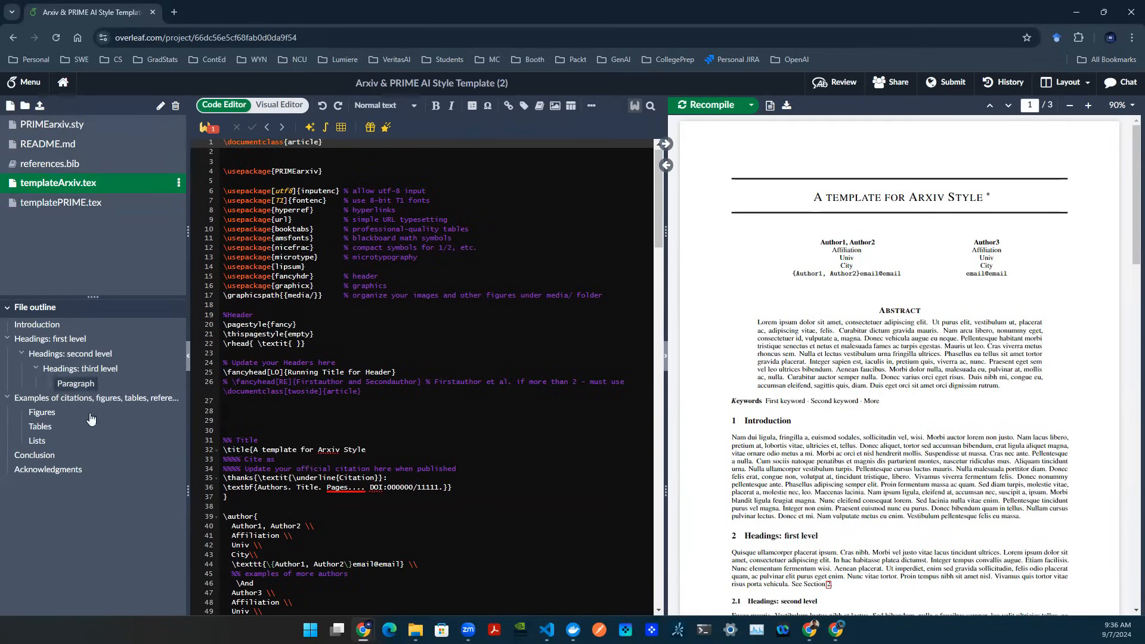
mouse_move(59, 336)
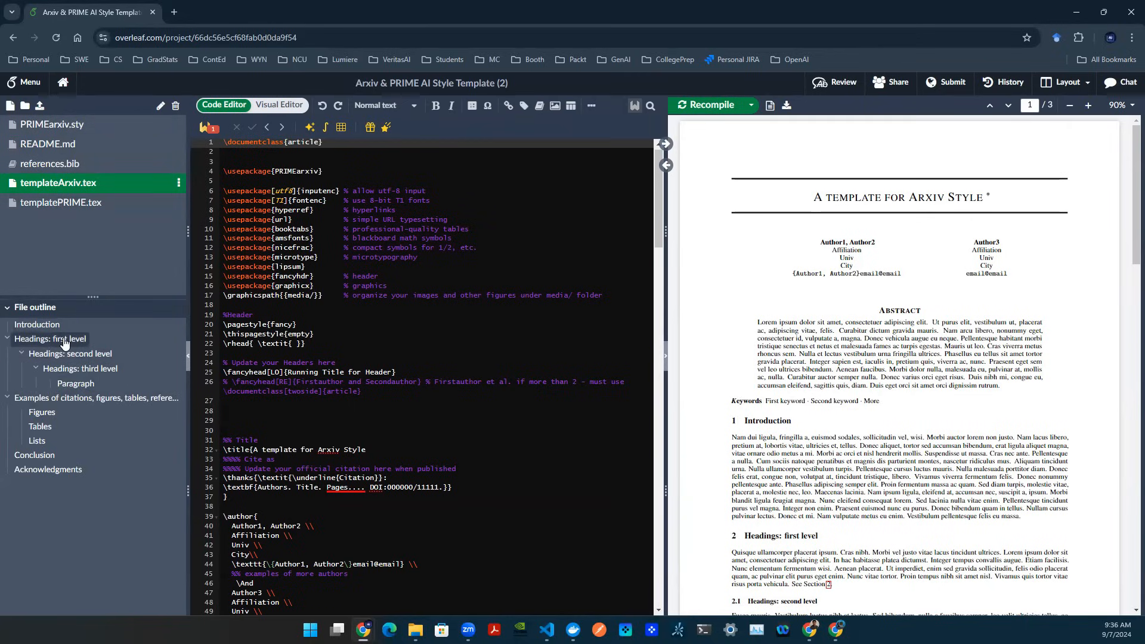
mouse_move(75, 358)
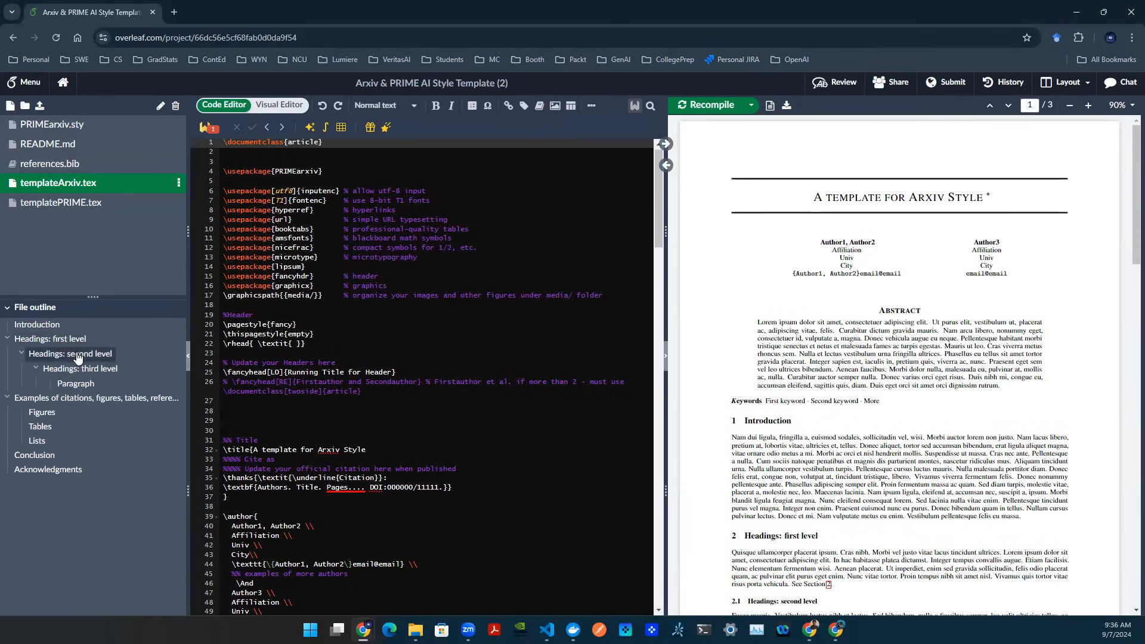
mouse_move(84, 365)
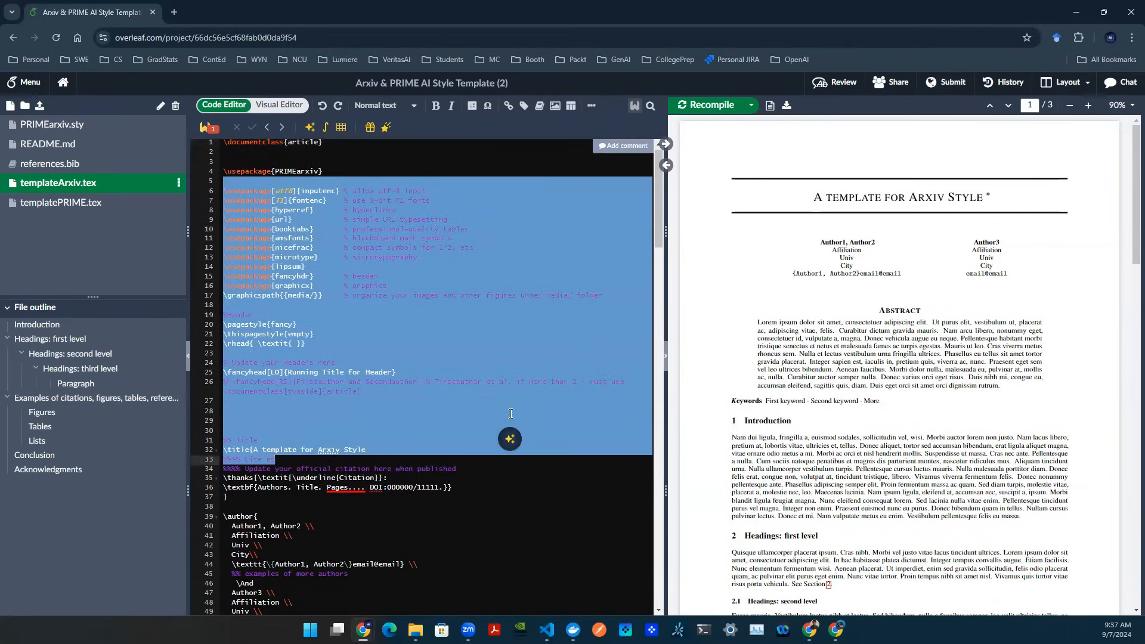
click(501, 335)
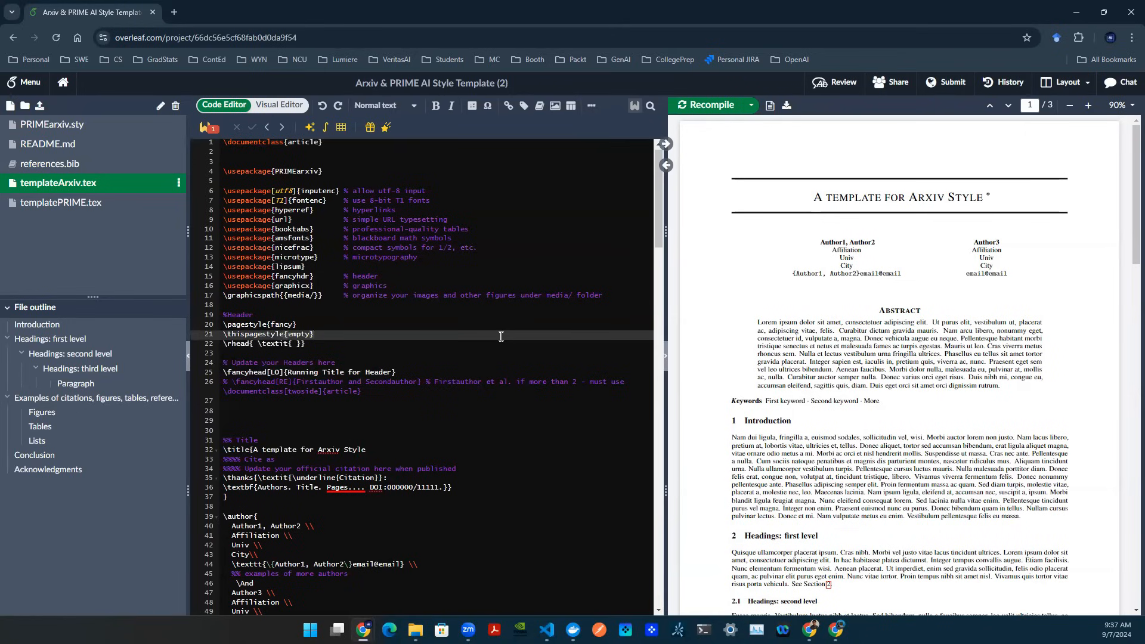
scroll(down, 3)
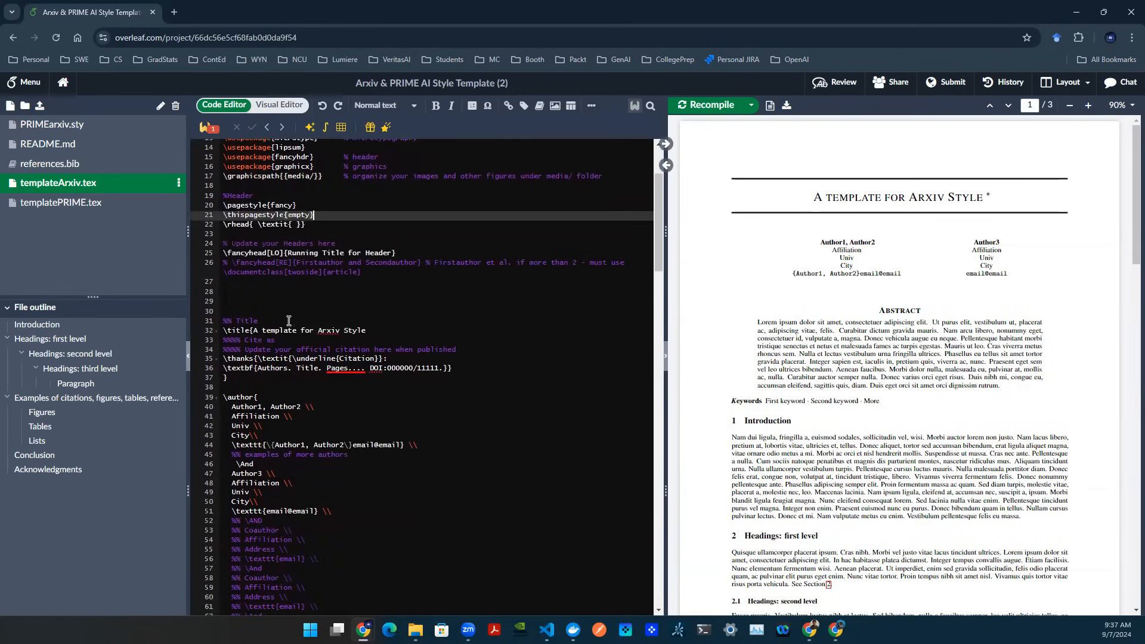
double_click(236, 330)
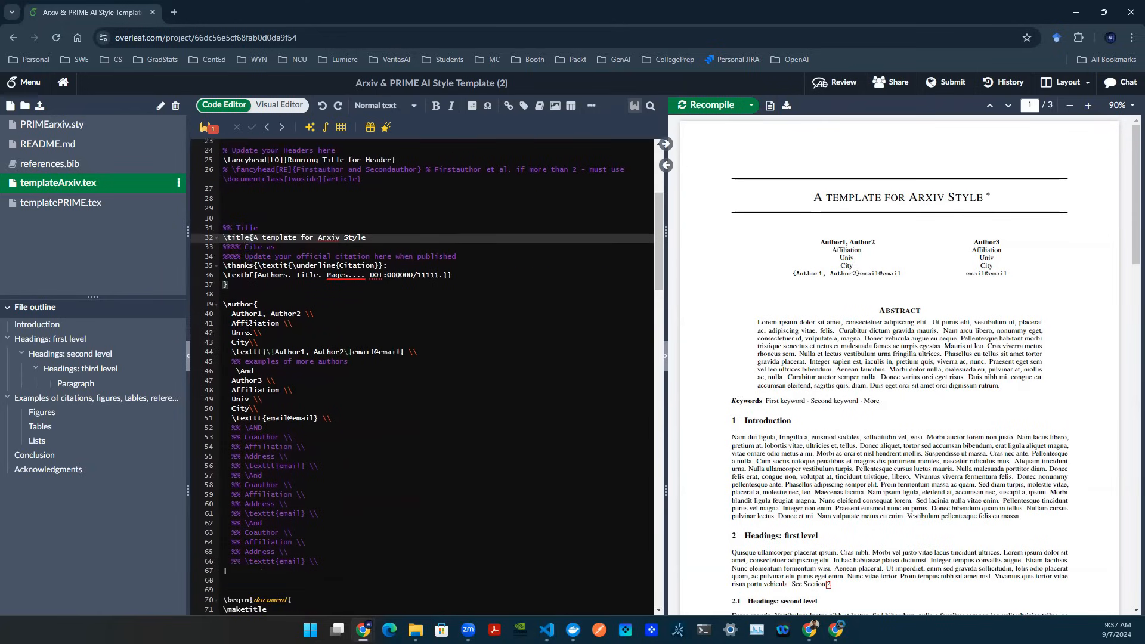
double_click(240, 218)
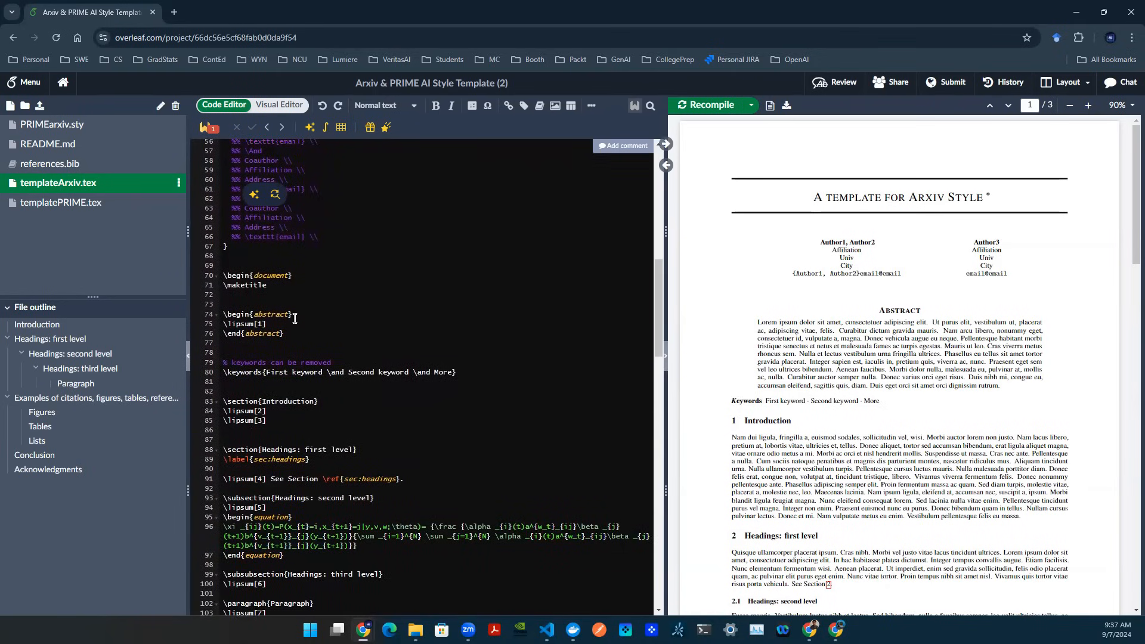
double_click(269, 315)
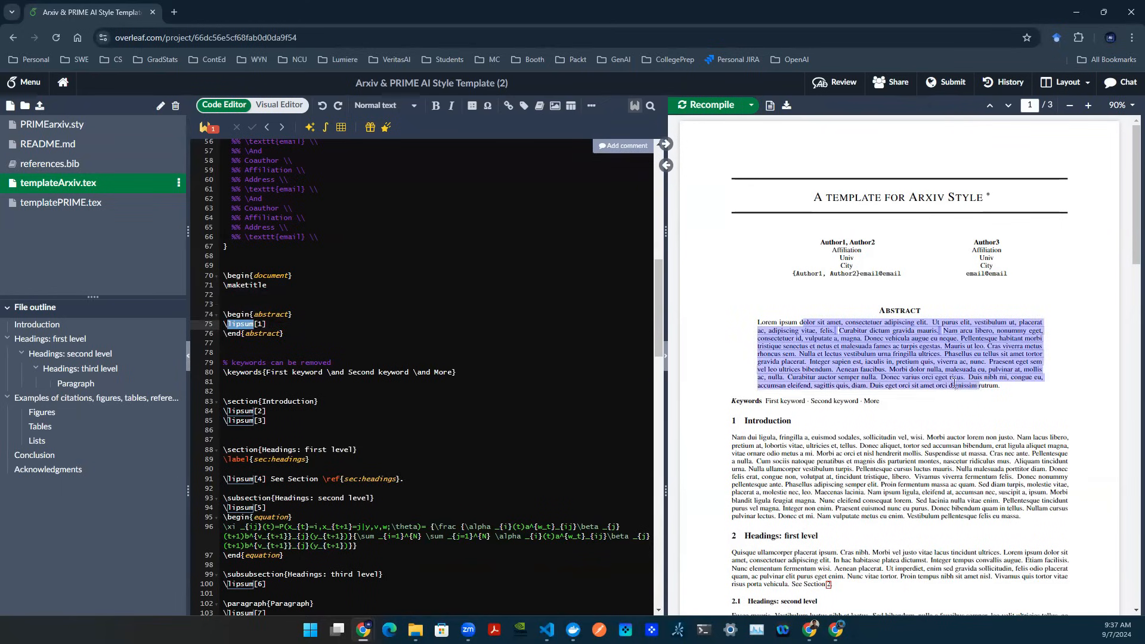
mouse_move(349, 351)
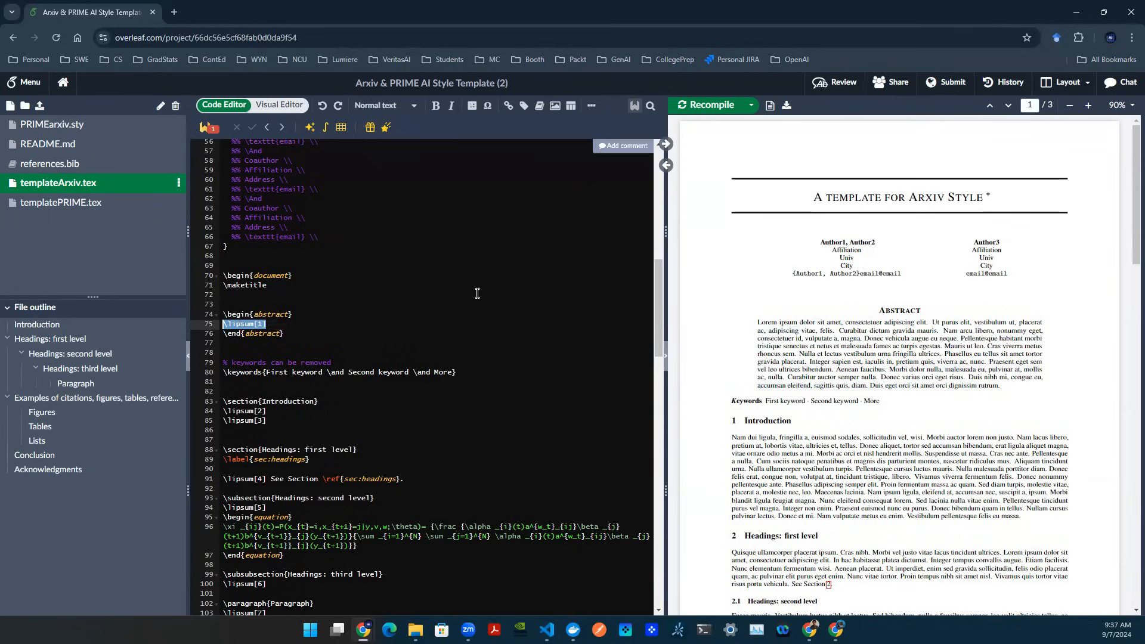
Replace \lipsum[1] with 'This is my abstract', recompile, and locate it in the PDF.
text(This is my)
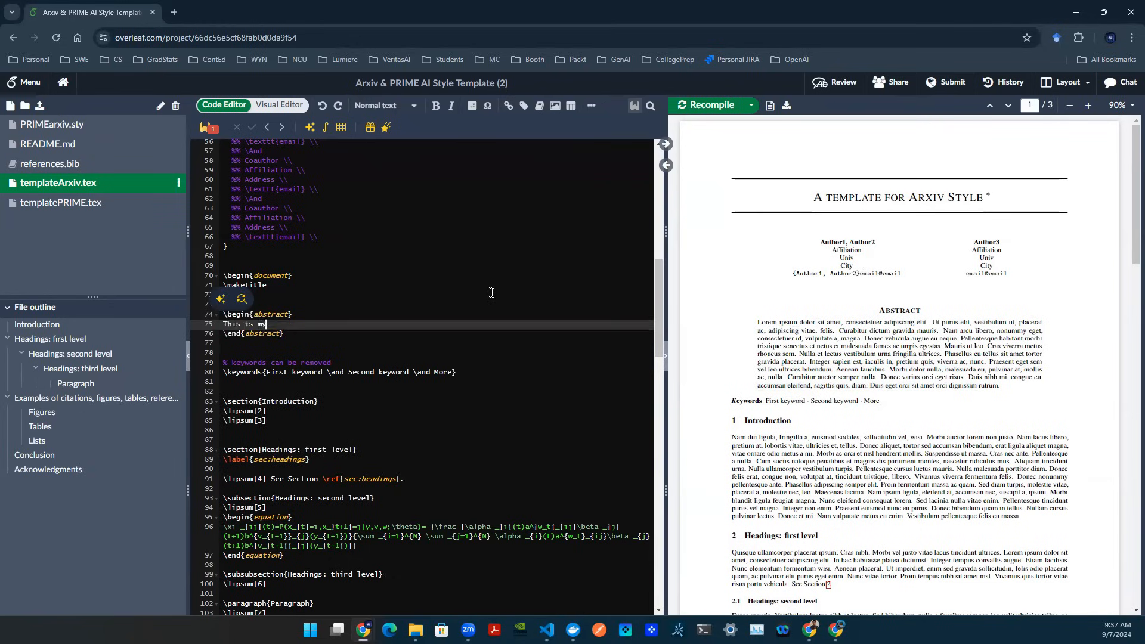
text(abstract)
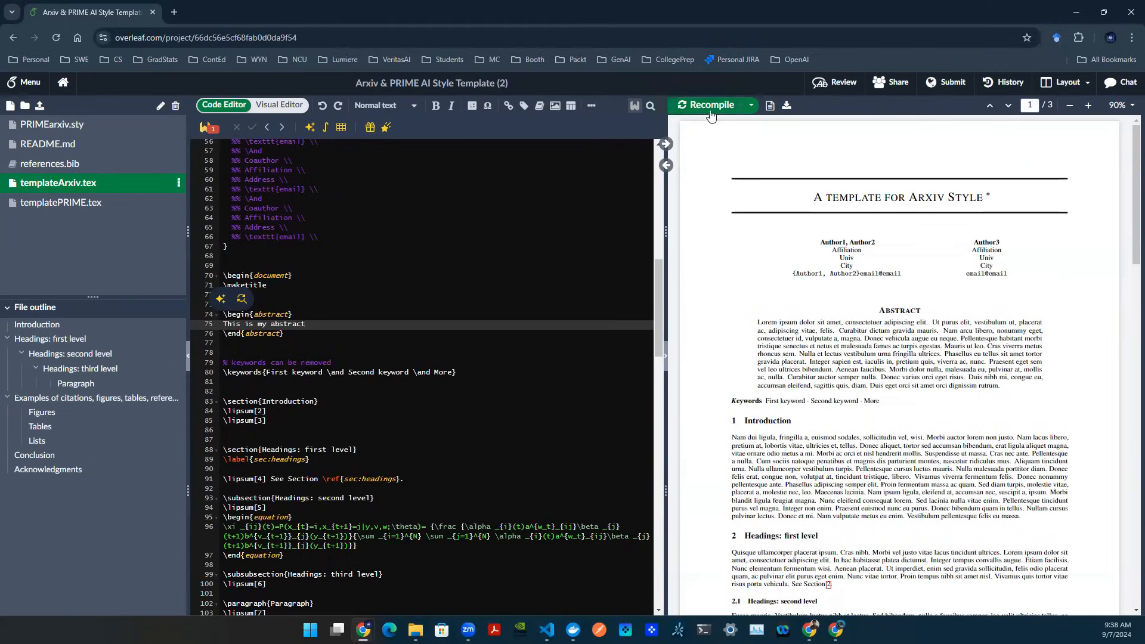
click(709, 105)
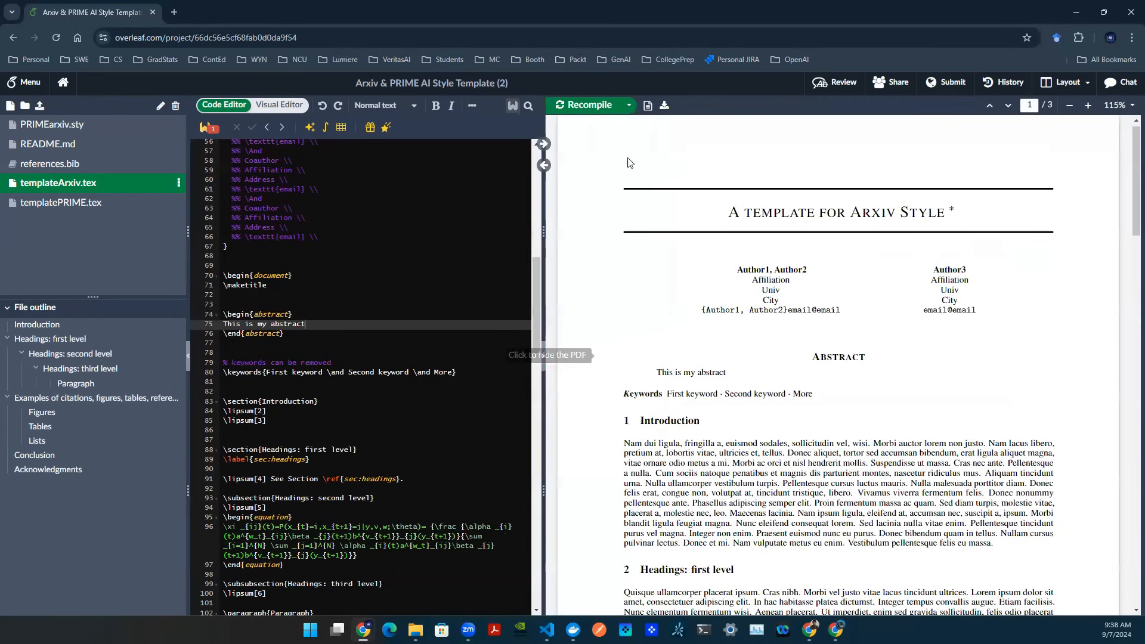
scroll(down, 3)
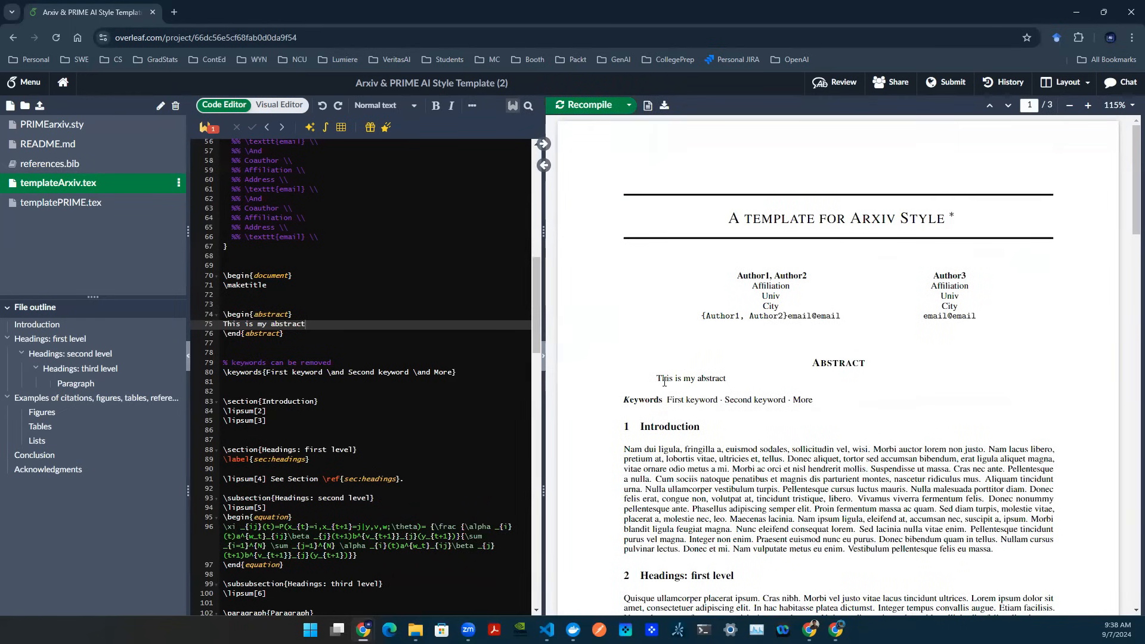
double_click(693, 379)
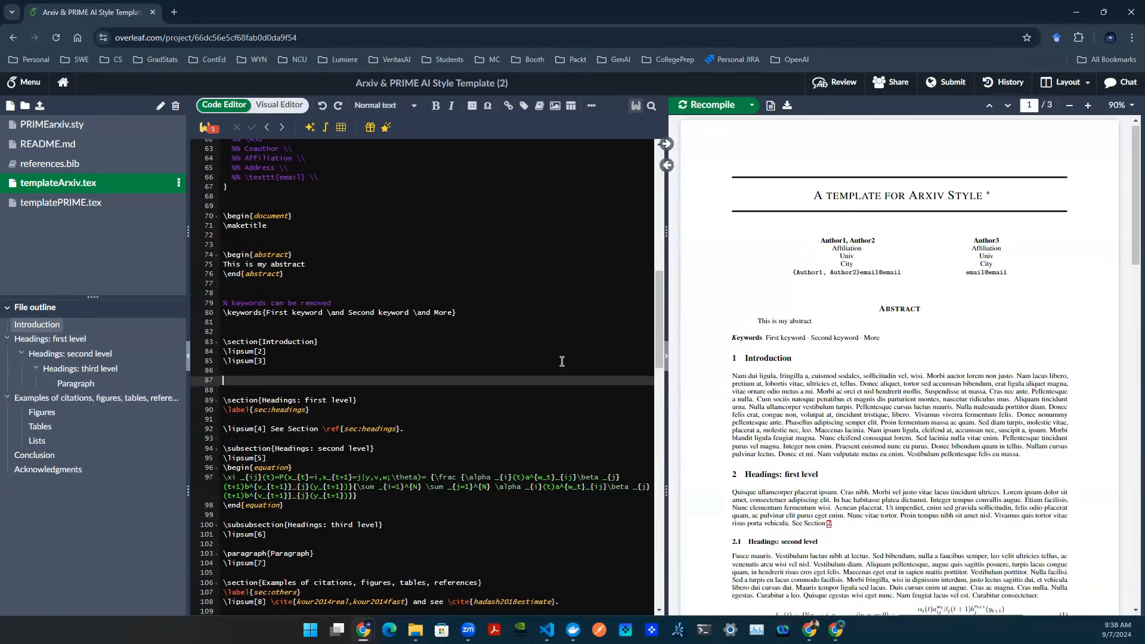
Add \section{Section 1} after the Introduction, recompile, and select the equation block.
text(\section{})
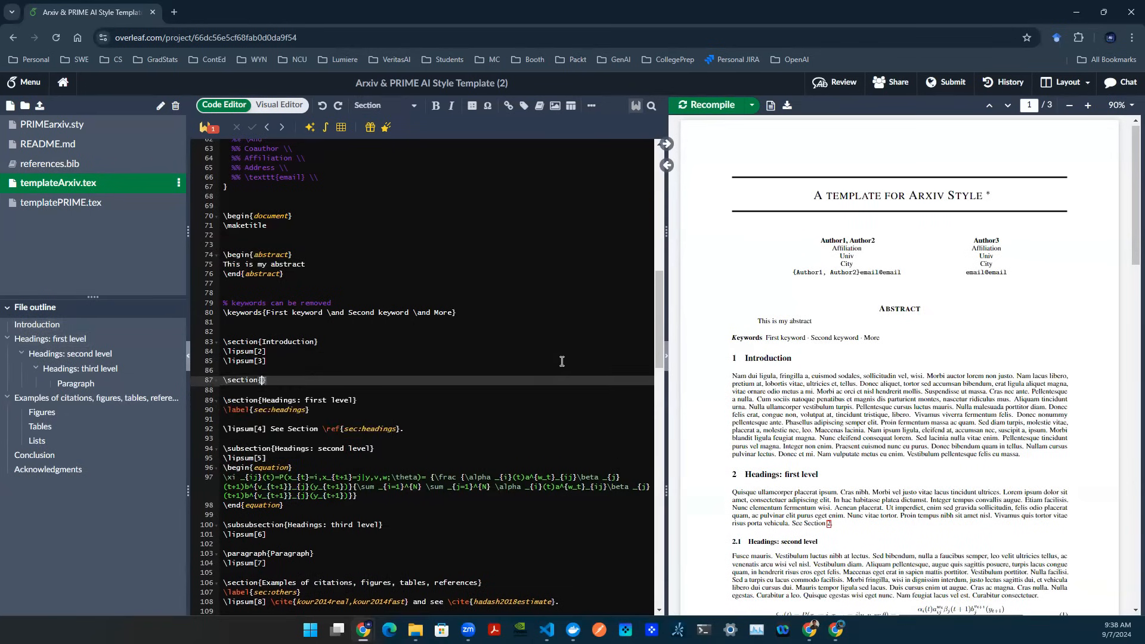
text(Section)
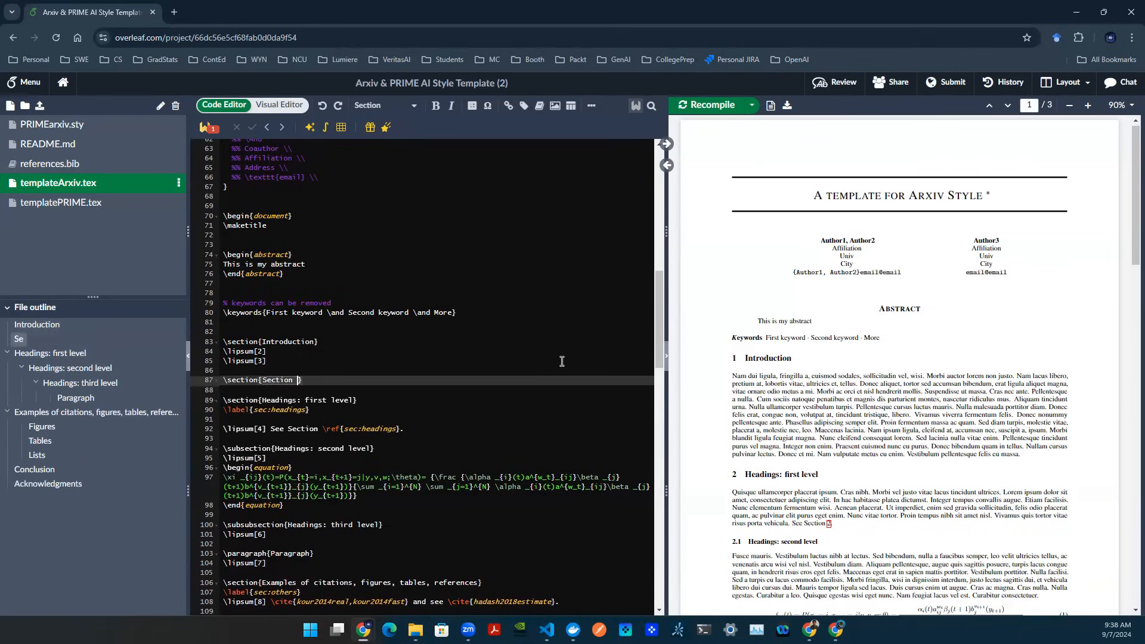
text(1)
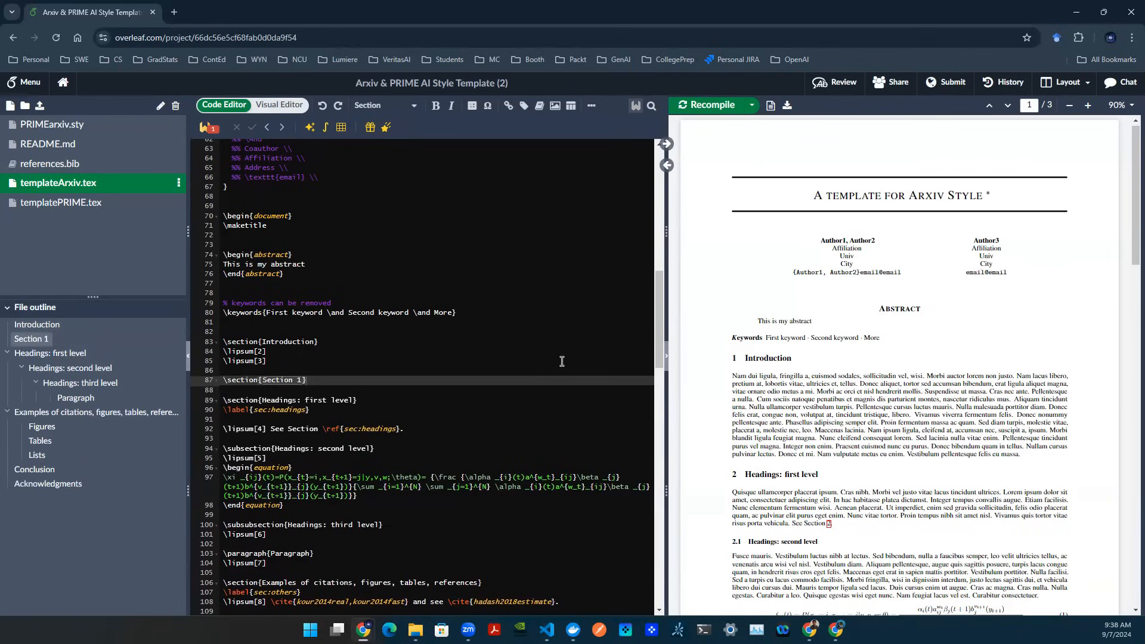
click(707, 104)
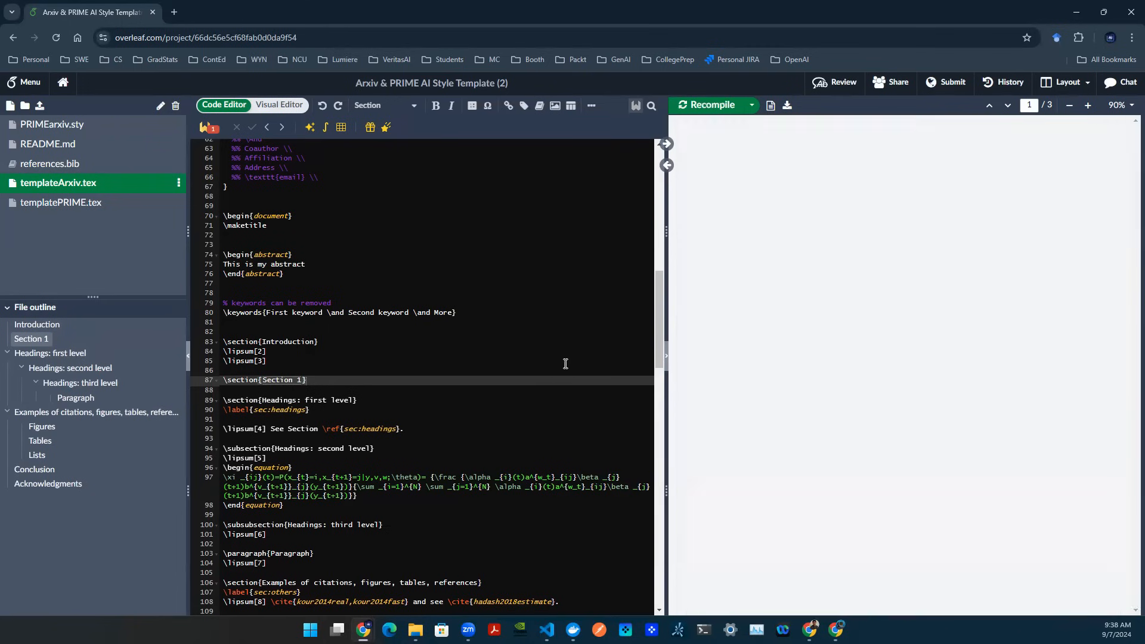
click(710, 105)
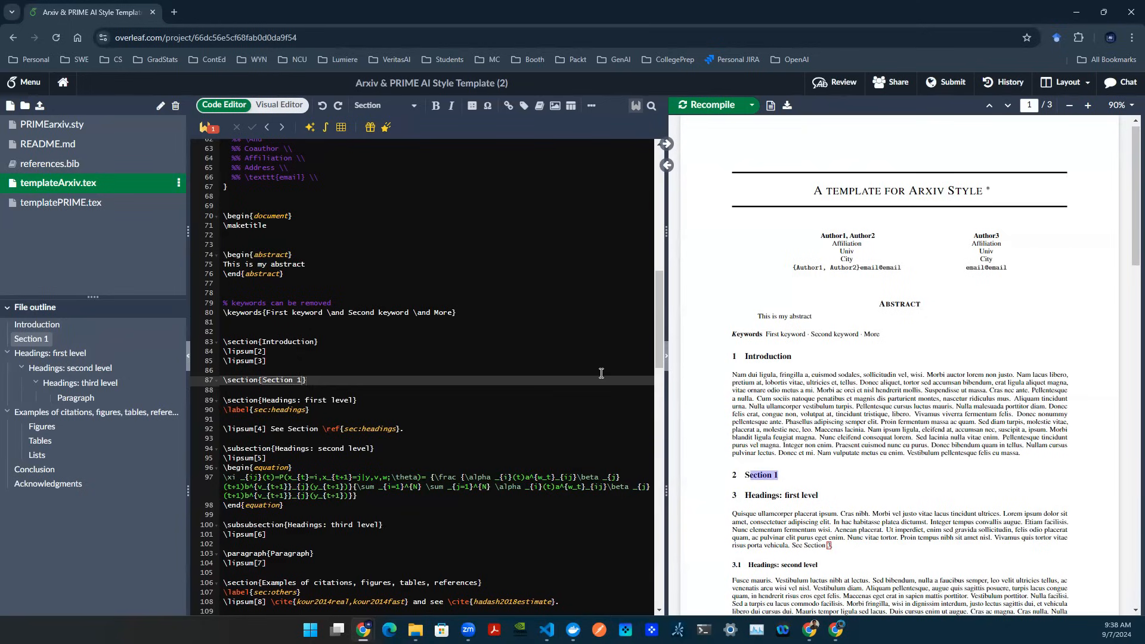
drag(225, 466, 282, 505)
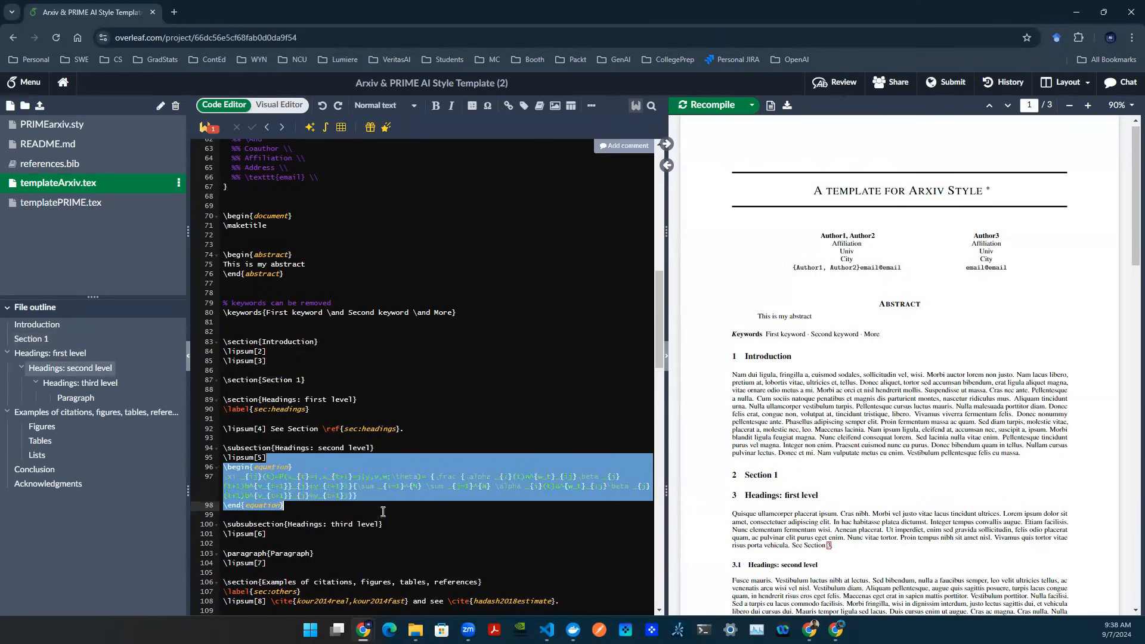